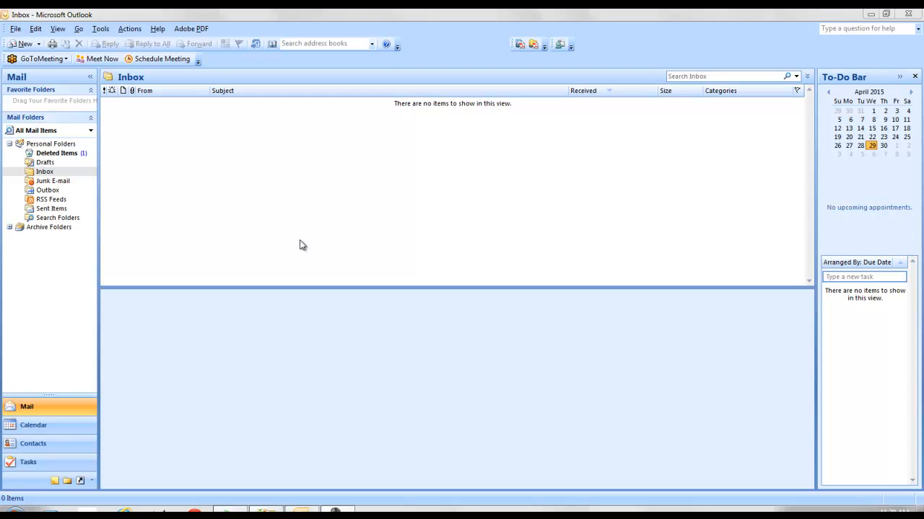
mouse_move(79, 294)
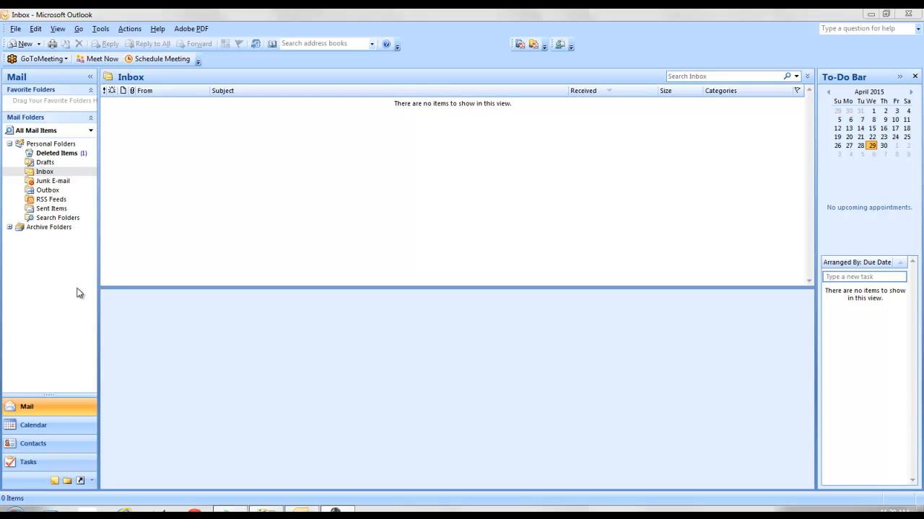
mouse_move(101, 35)
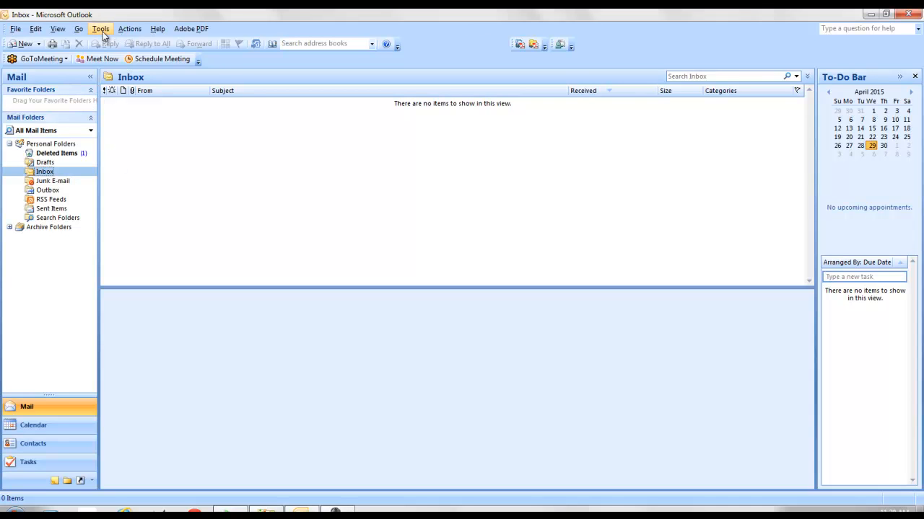
Create a new empty signature named 'Test2' from the Mail Format signature settings
left_click(101, 29)
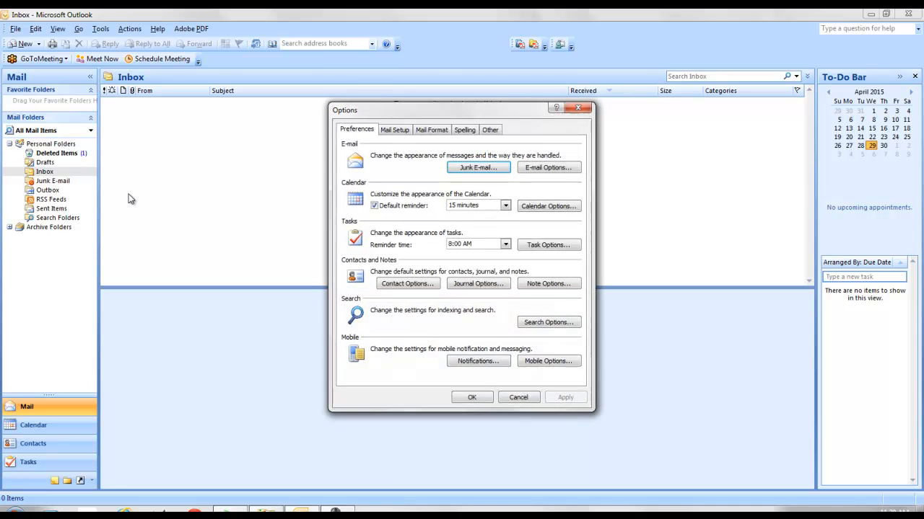
left_click(431, 130)
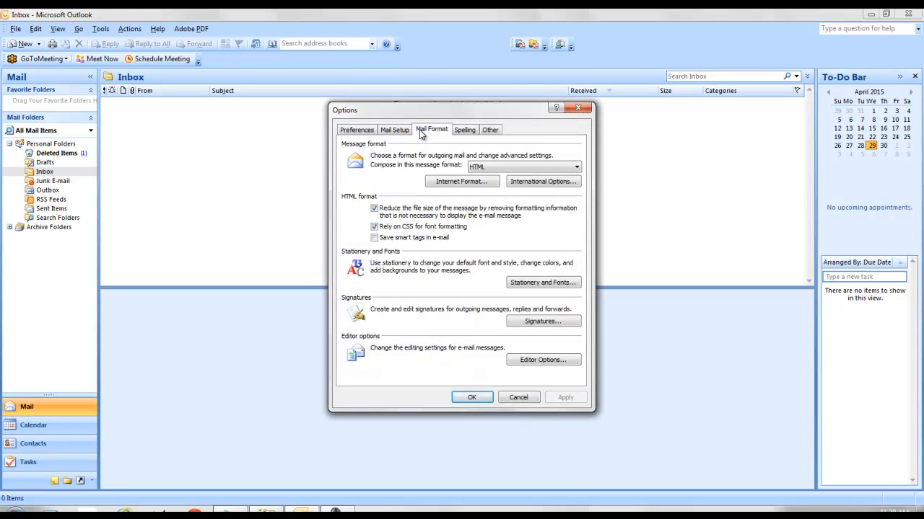
left_click(542, 320)
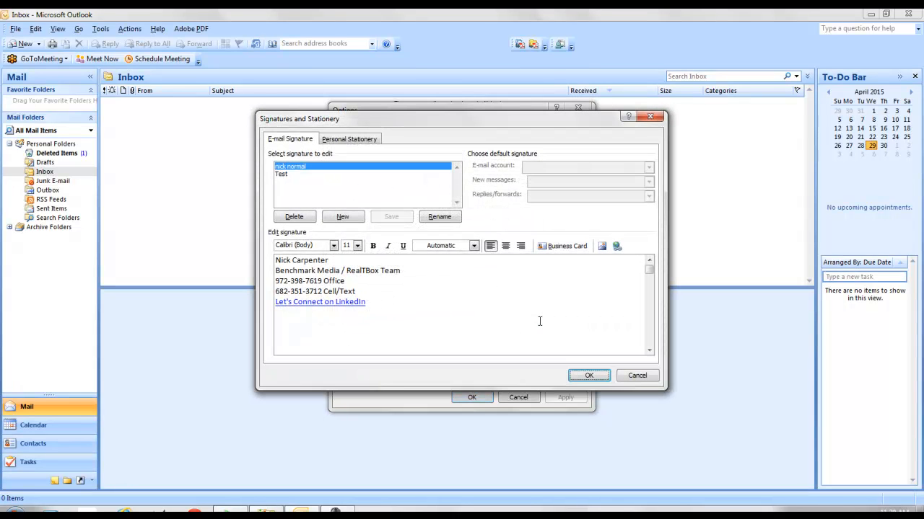
left_click(343, 216)
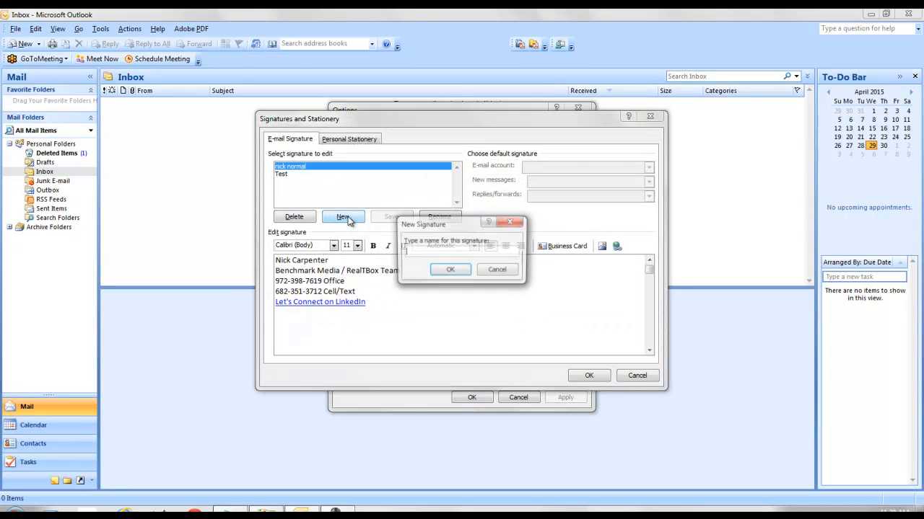
type("Test2")
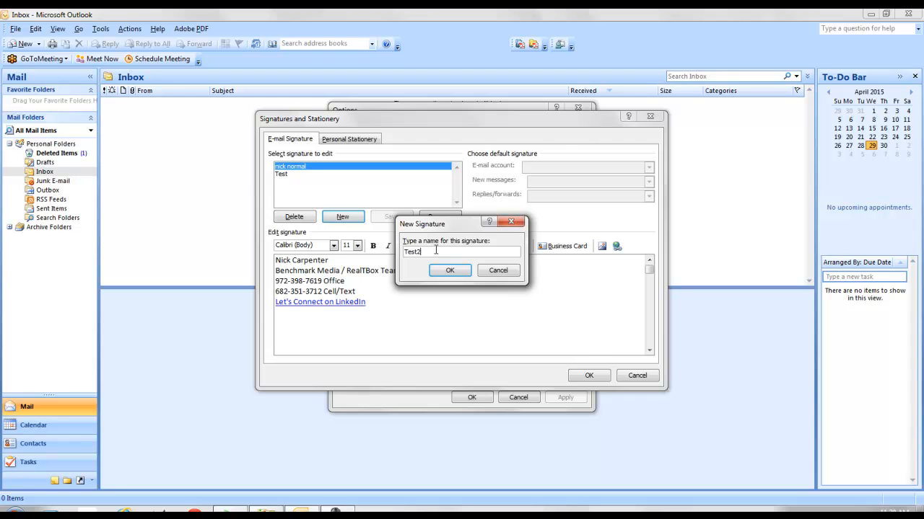
left_click(451, 270)
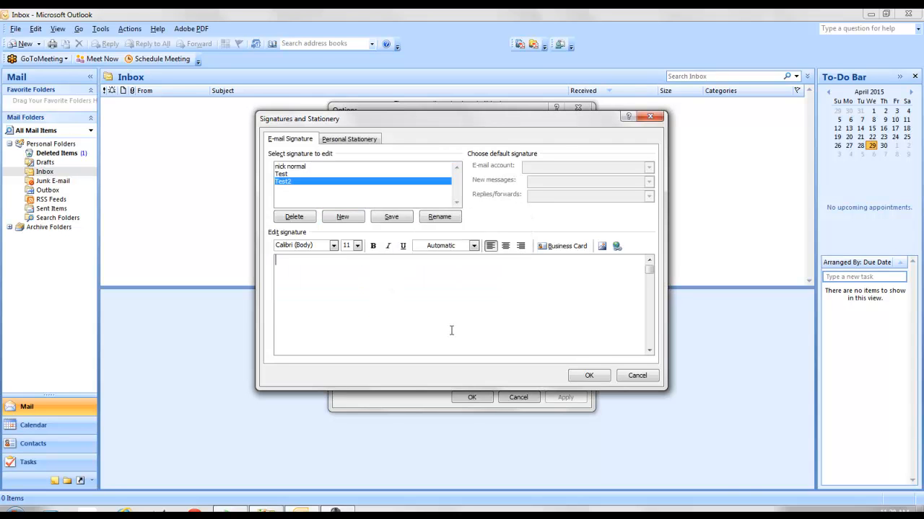
type("Nick Carpen")
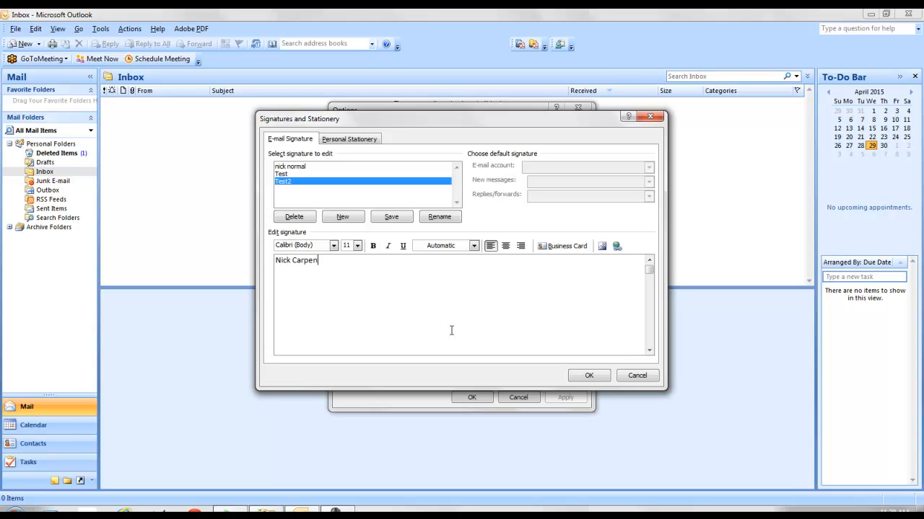
type("ter")
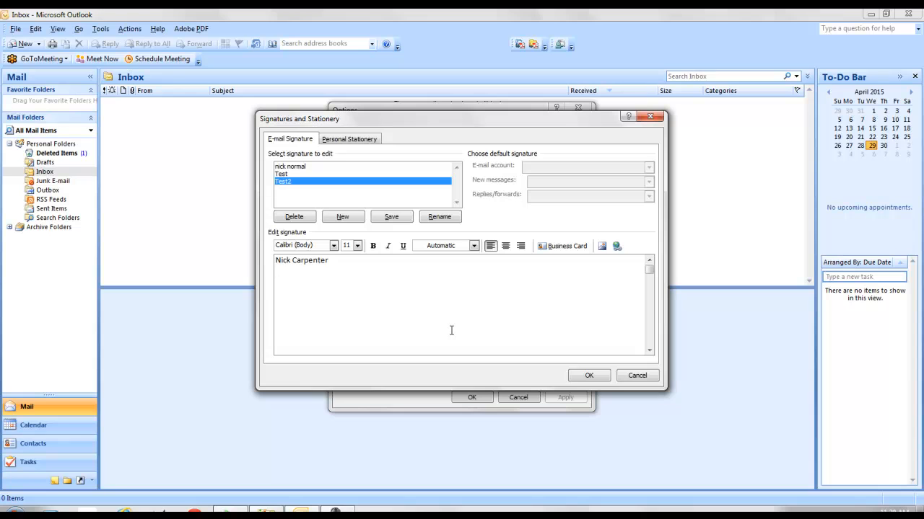
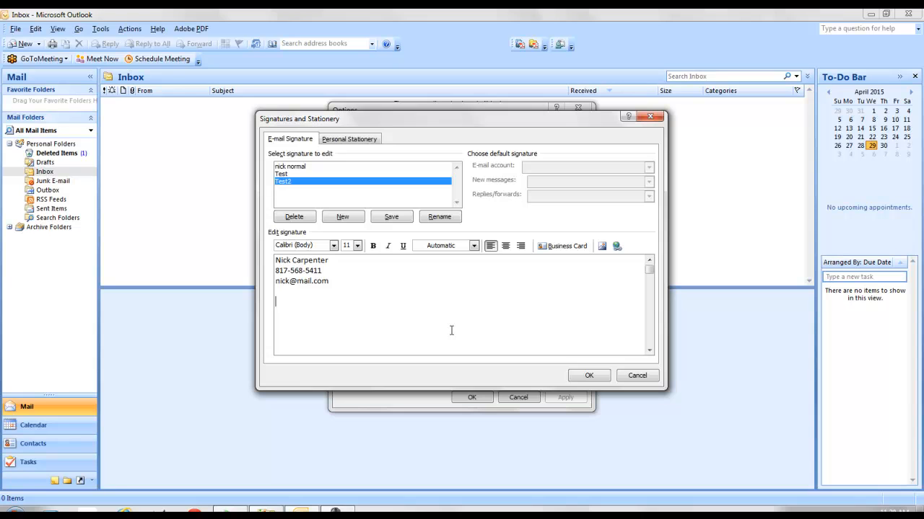
type("Apply no")
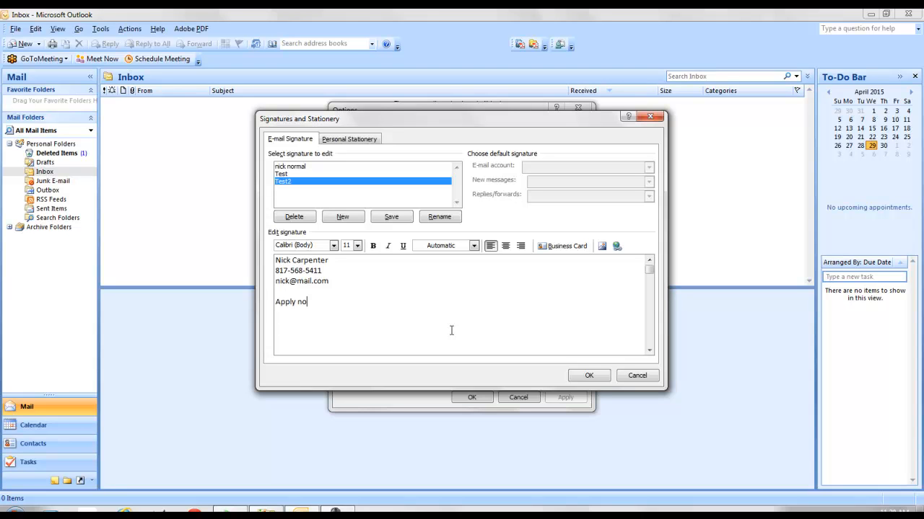
type("w")
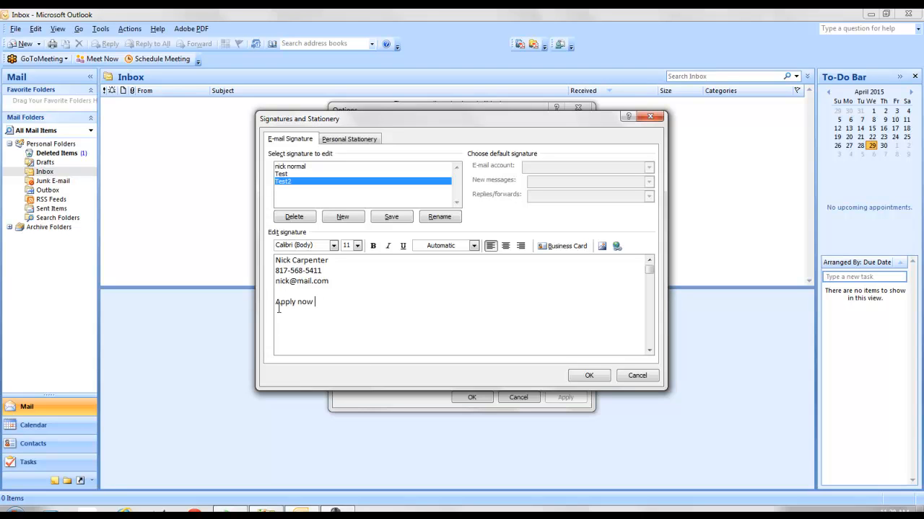
double_click(295, 302)
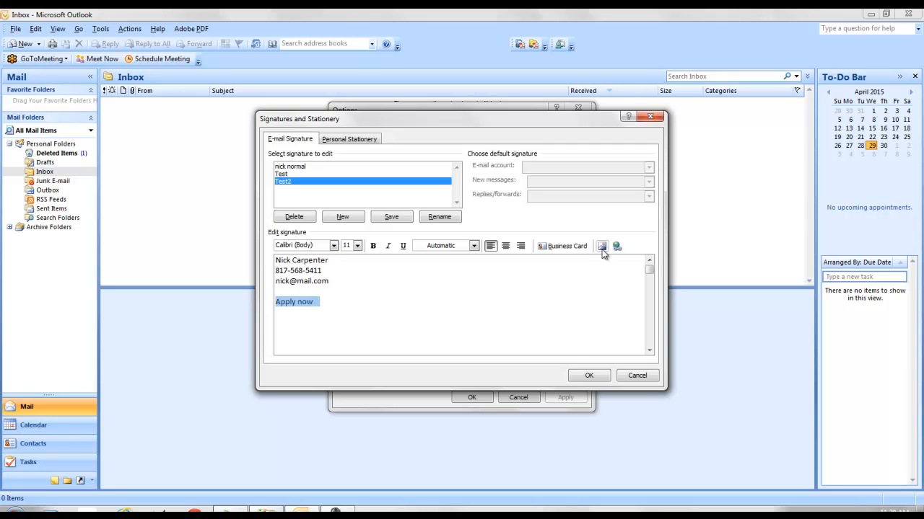
left_click(602, 245)
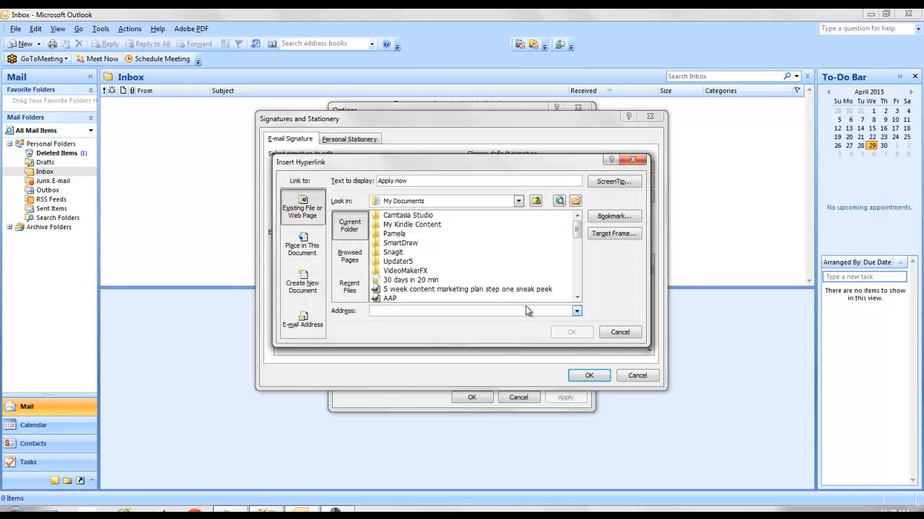
type("http://google.com/")
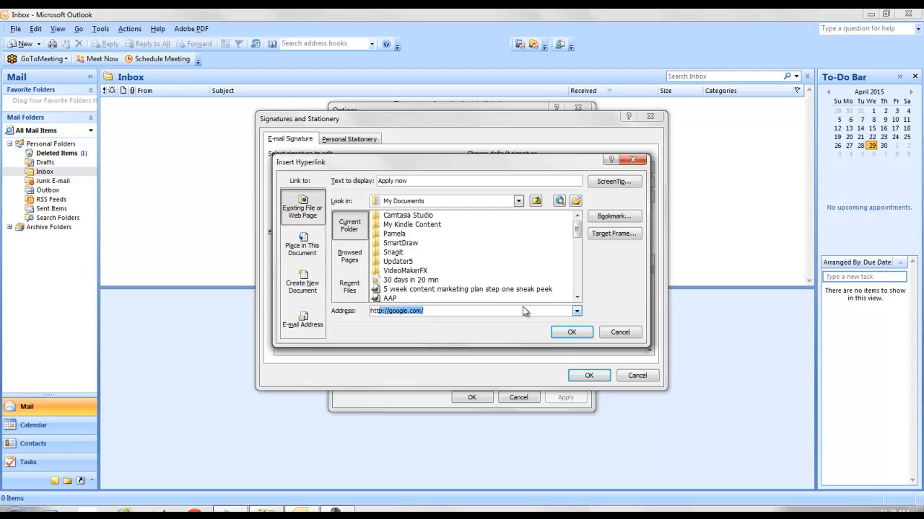
left_click(572, 332)
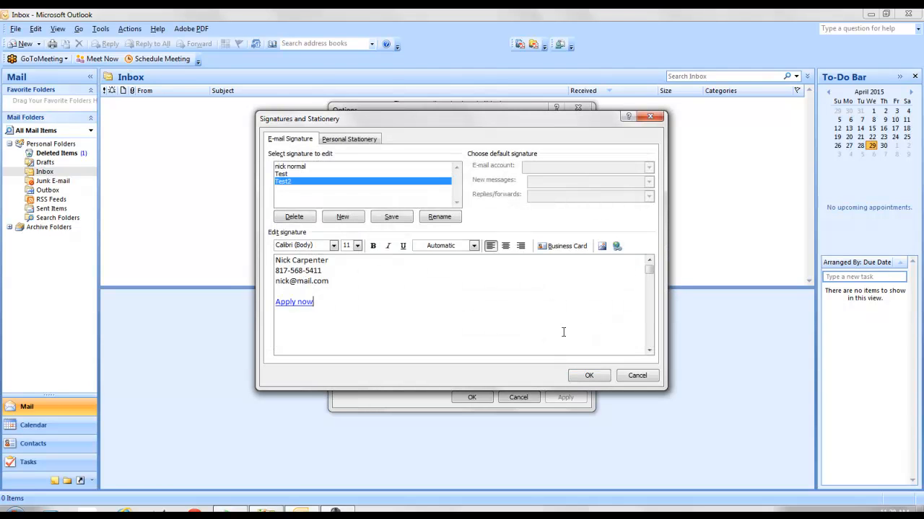
mouse_move(456, 332)
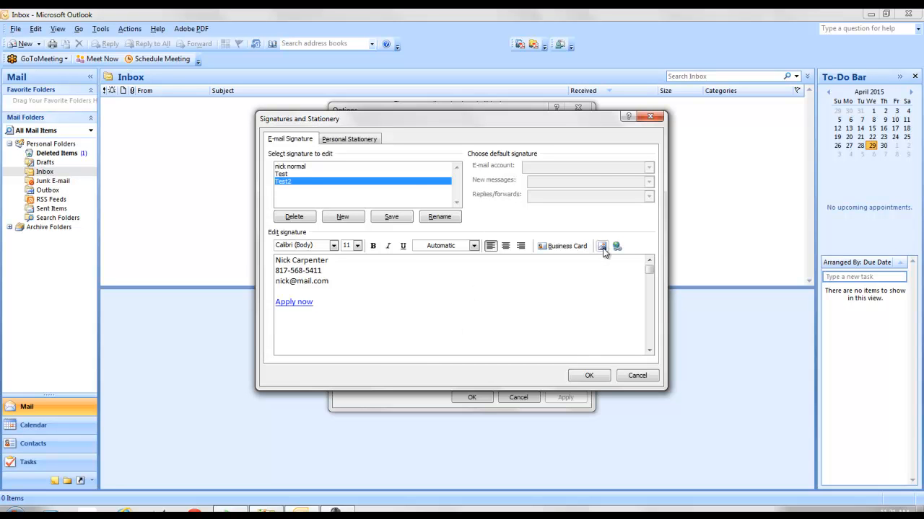
Insert the APPLY NOW button image into the signature
left_click(601, 245)
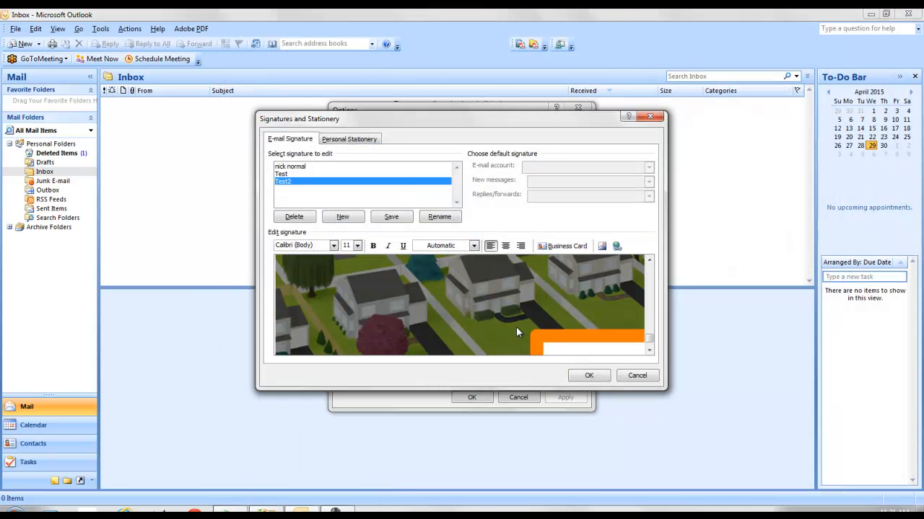
left_click(602, 245)
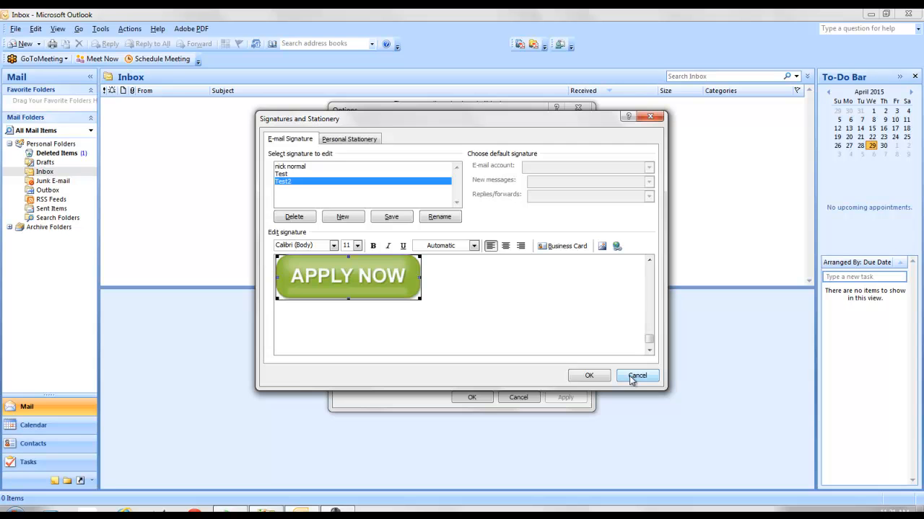
mouse_move(616, 247)
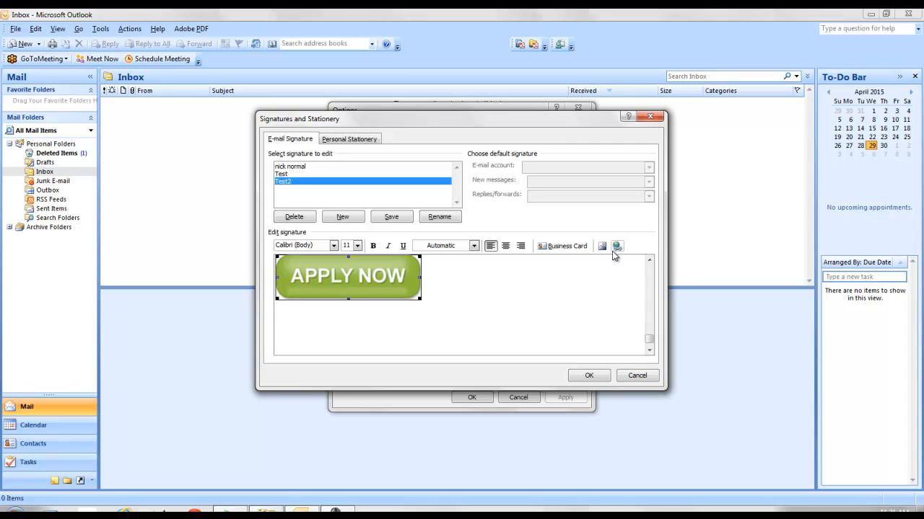
left_click(616, 245)
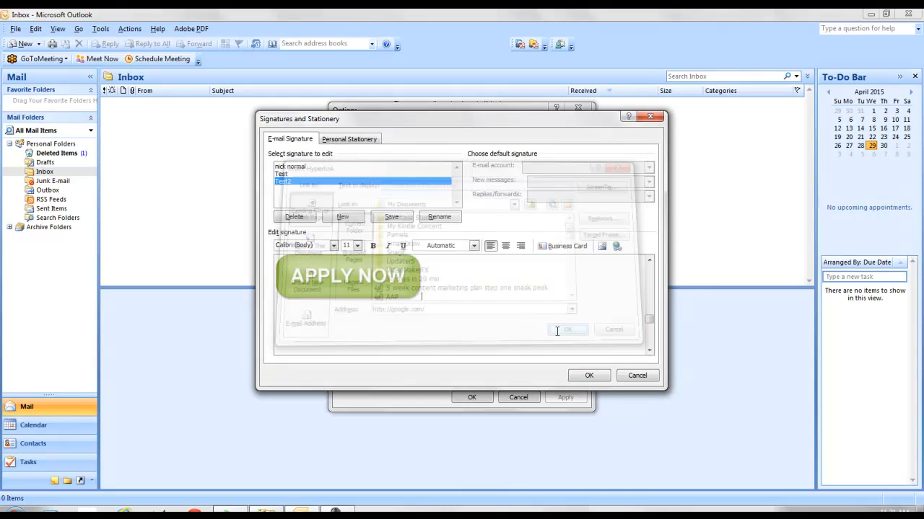
left_click(569, 329)
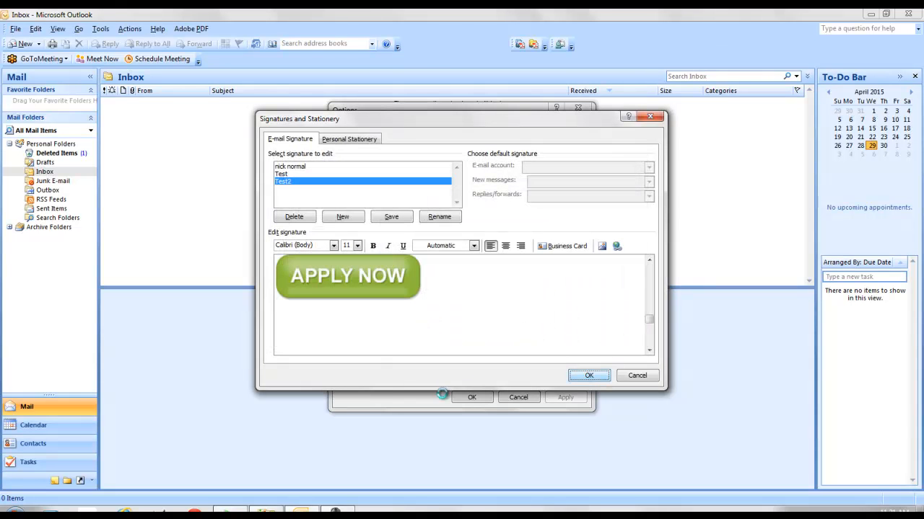
left_click(589, 375)
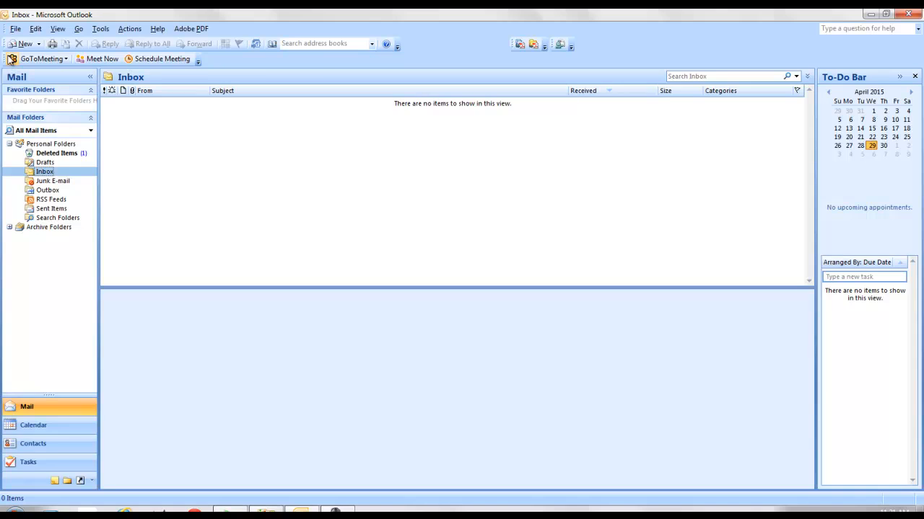
Start a new email to view the finished Test2 signature with its linked text and button
left_click(20, 44)
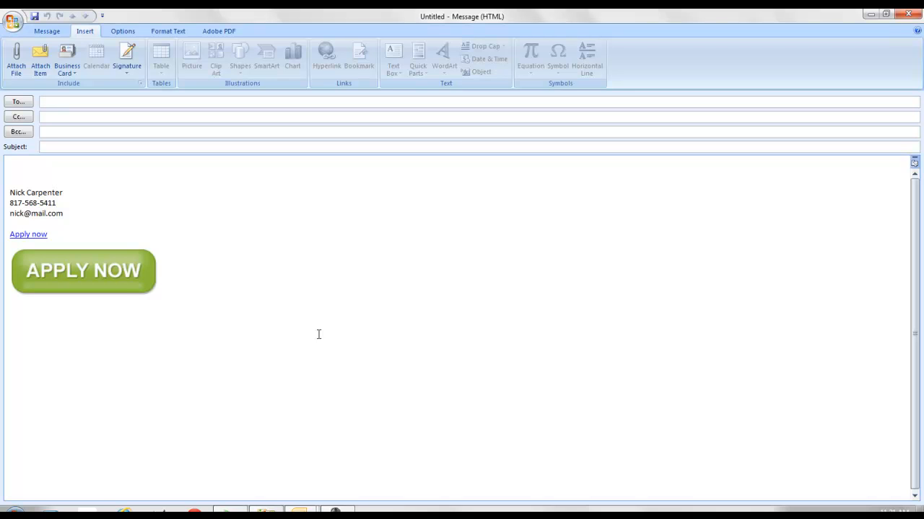
mouse_move(152, 321)
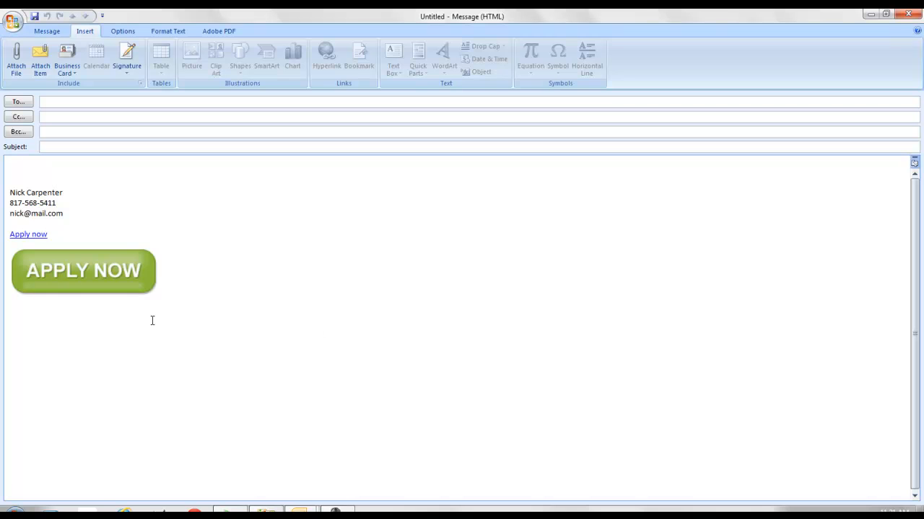
mouse_move(46, 291)
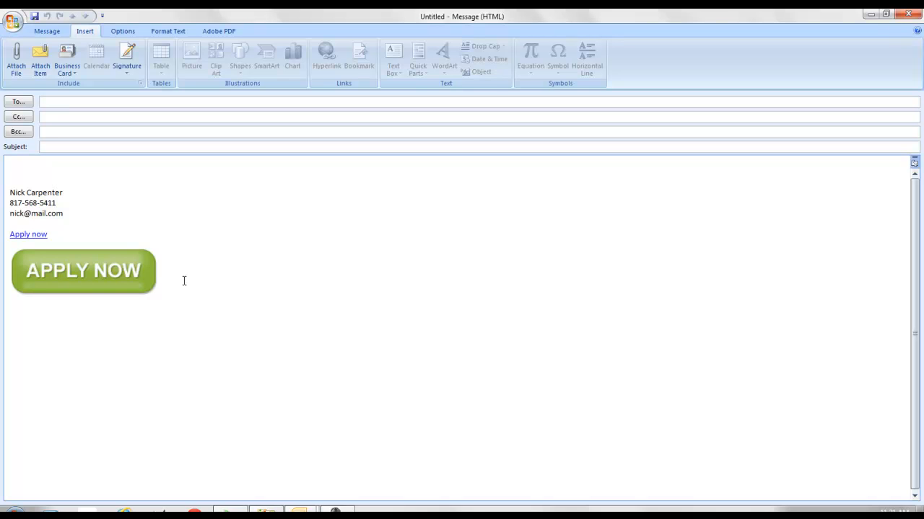
mouse_move(189, 343)
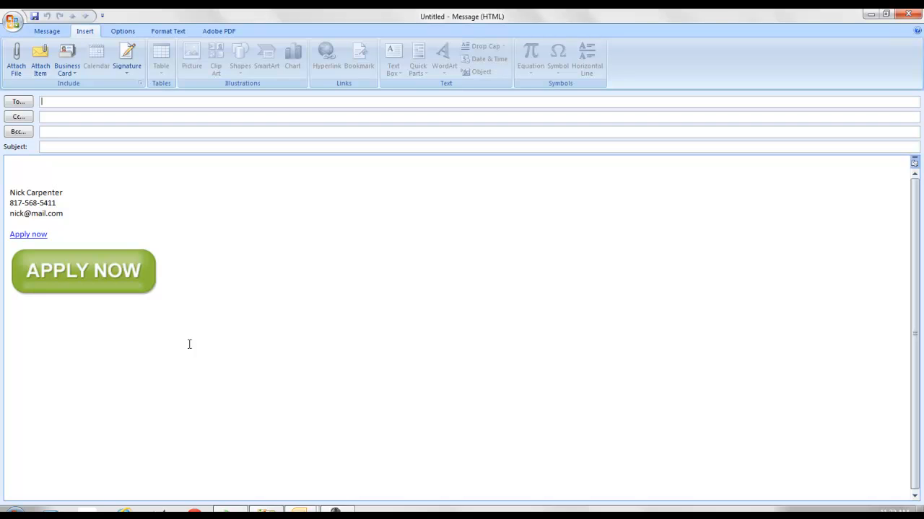
mouse_move(150, 277)
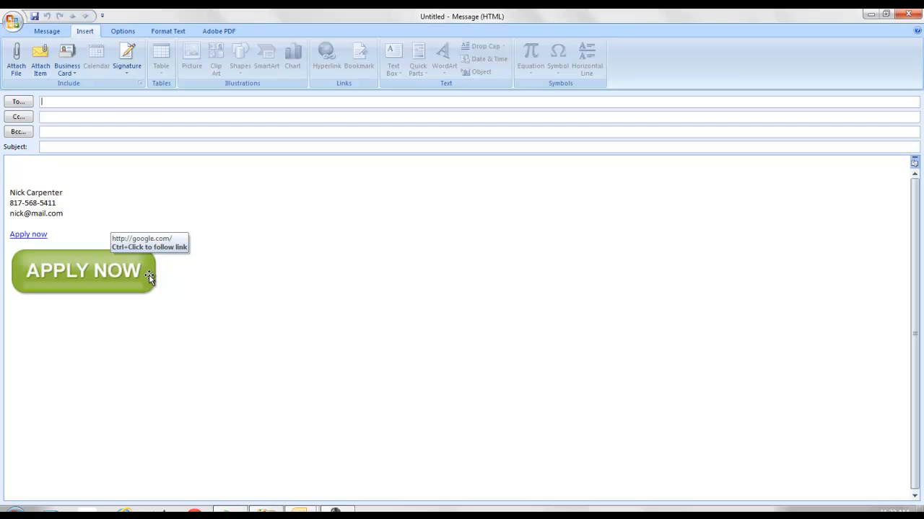